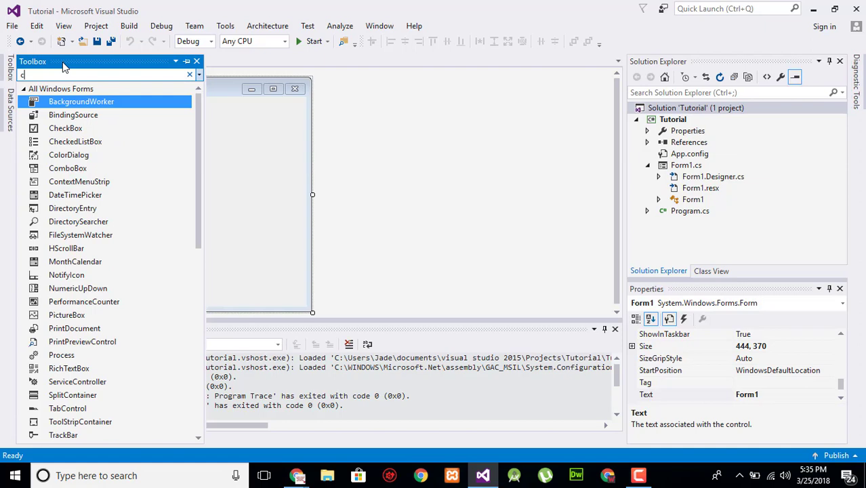
Place a Chart control on Form1 and stretch it wider across the form
type("ha")
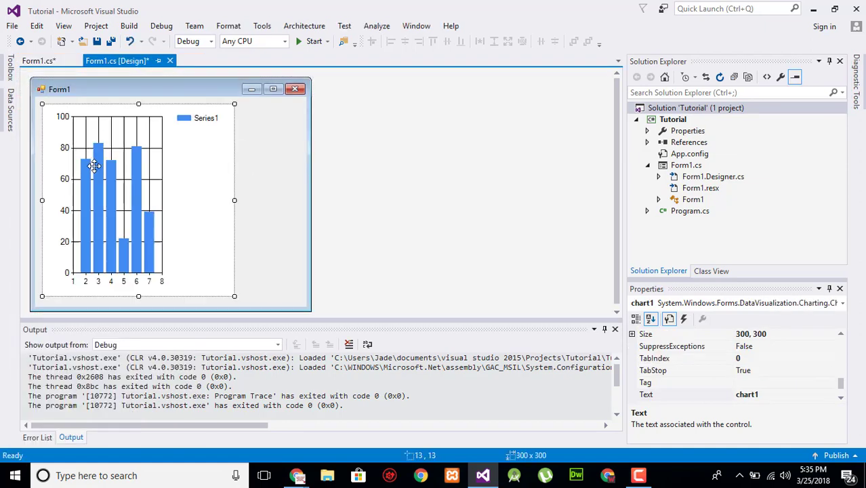
left_click_drag(234, 200, 284, 200)
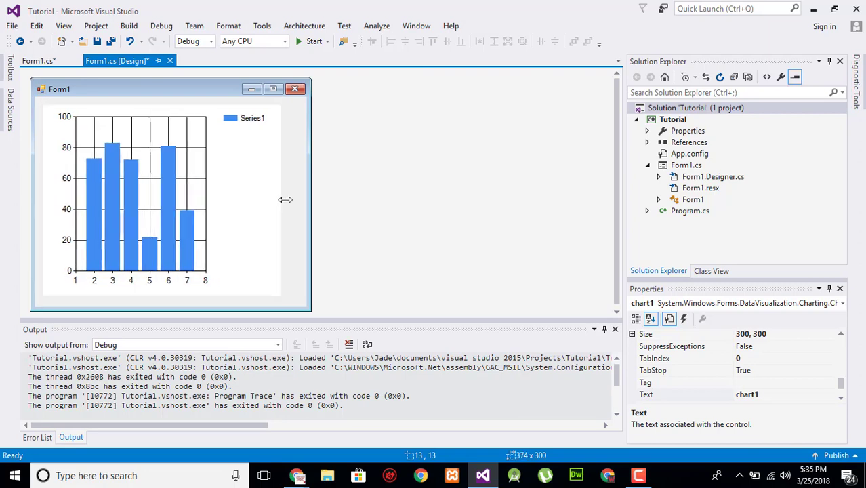
left_click_drag(280, 199, 300, 200)
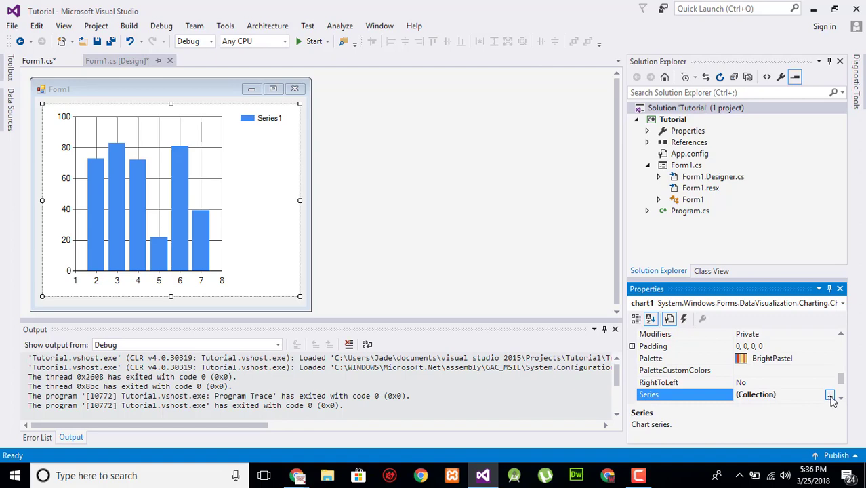
Make the first series a StackedBar chart named s1, then add Series2
left_click(832, 394)
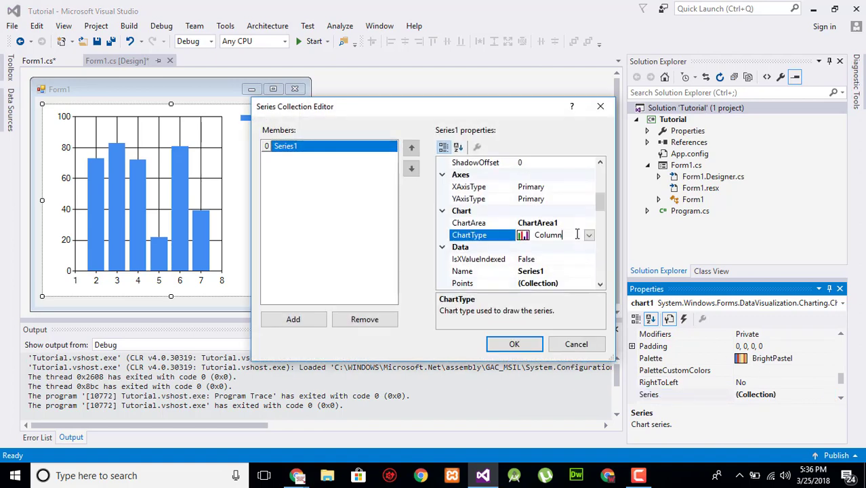
left_click(588, 234)
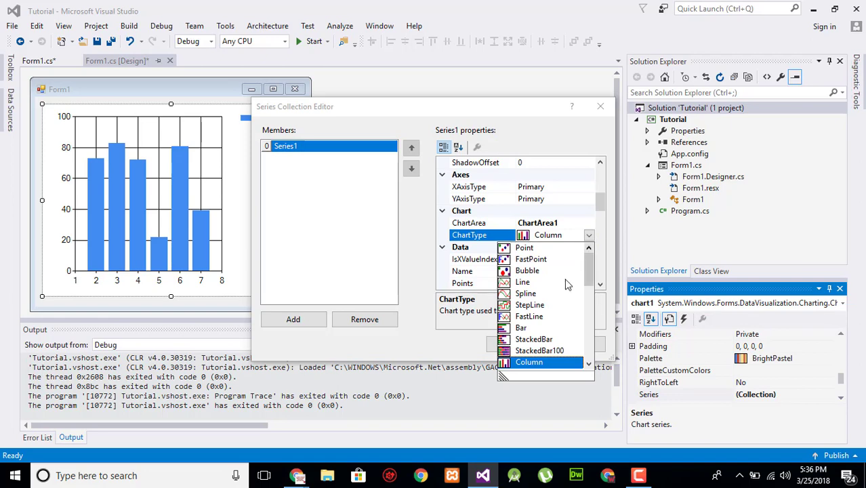
left_click(534, 339)
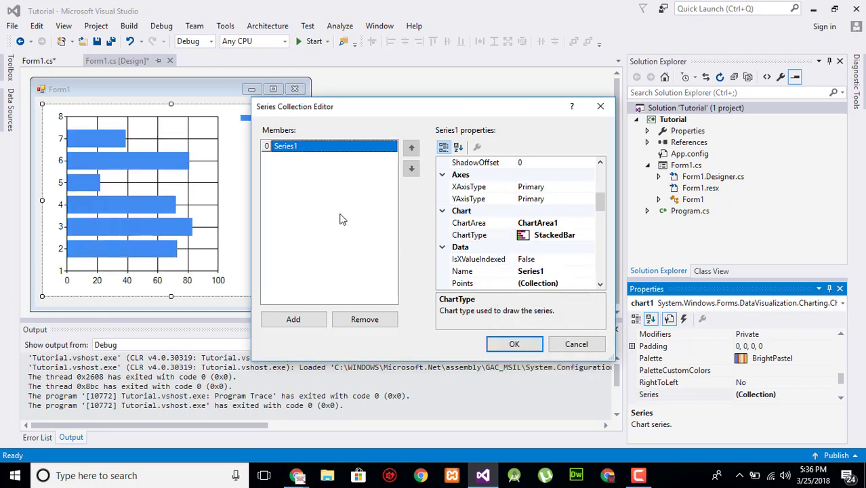
mouse_move(485, 236)
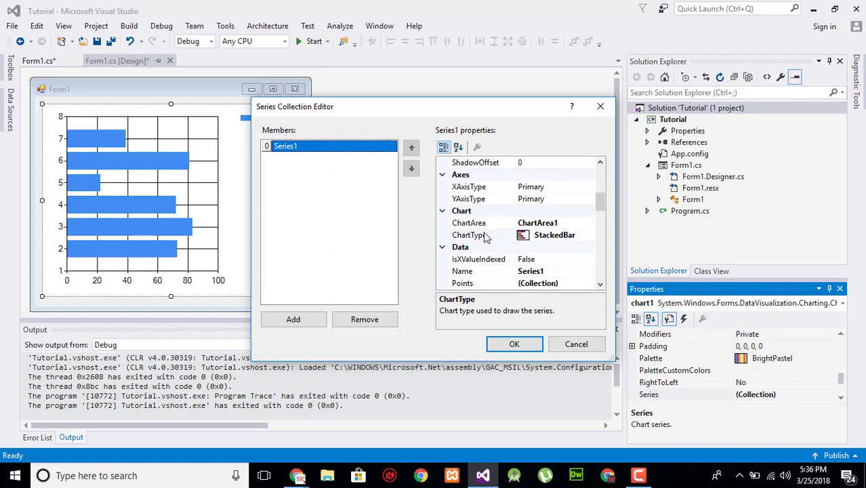
left_click(462, 270)
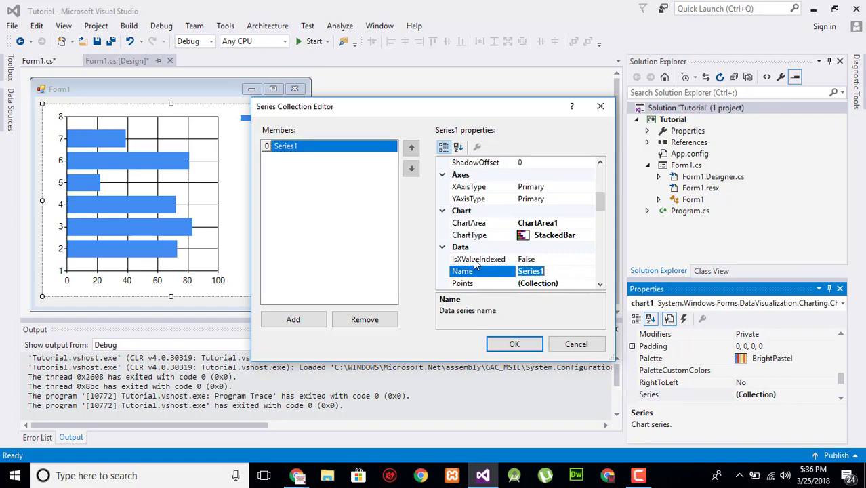
type("s1")
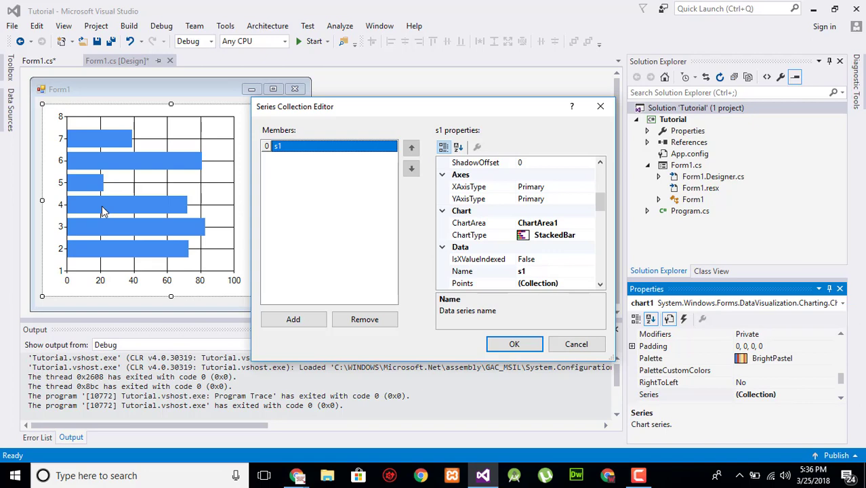
left_click(293, 319)
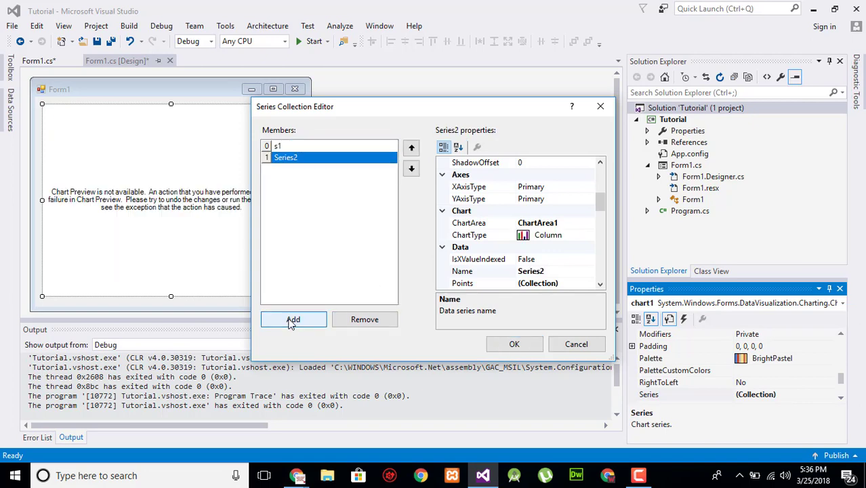
Rename Series2 to s2 and make it a StackedBar series
left_click(462, 271)
type("s2")
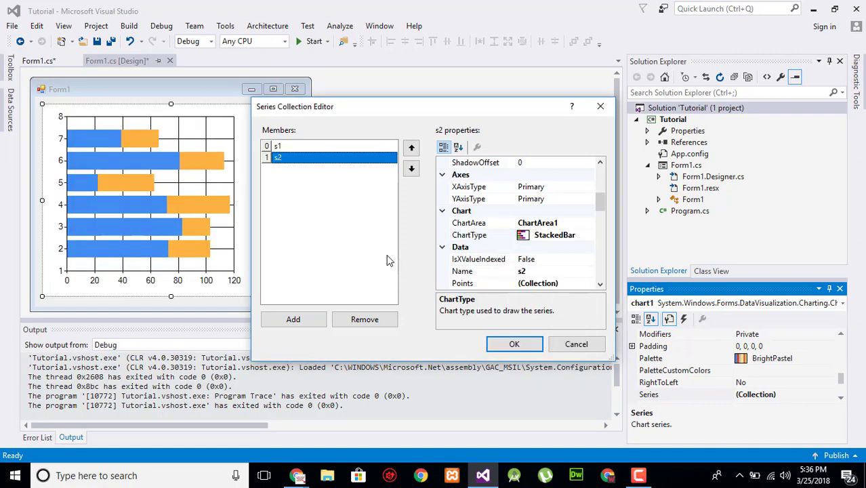
mouse_move(80, 151)
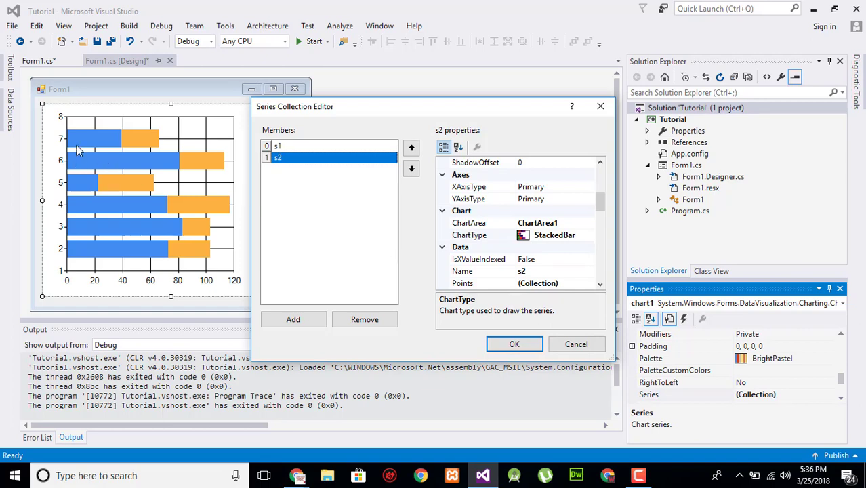
mouse_move(82, 144)
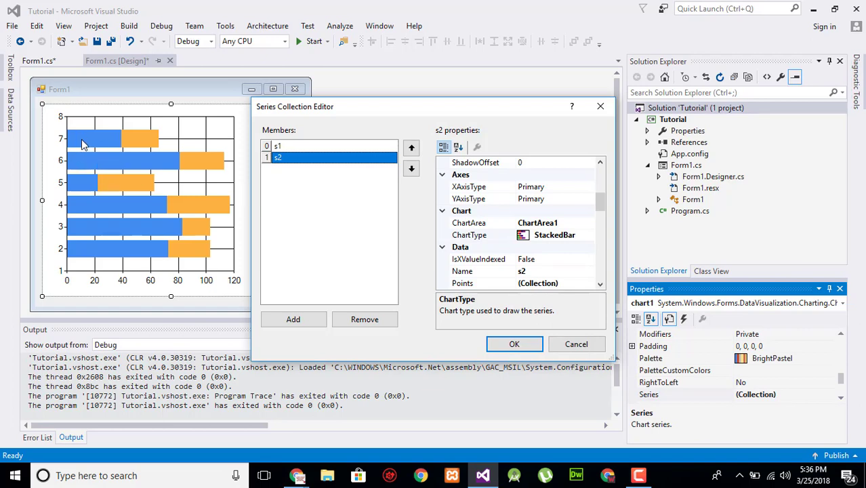
double_click(278, 157)
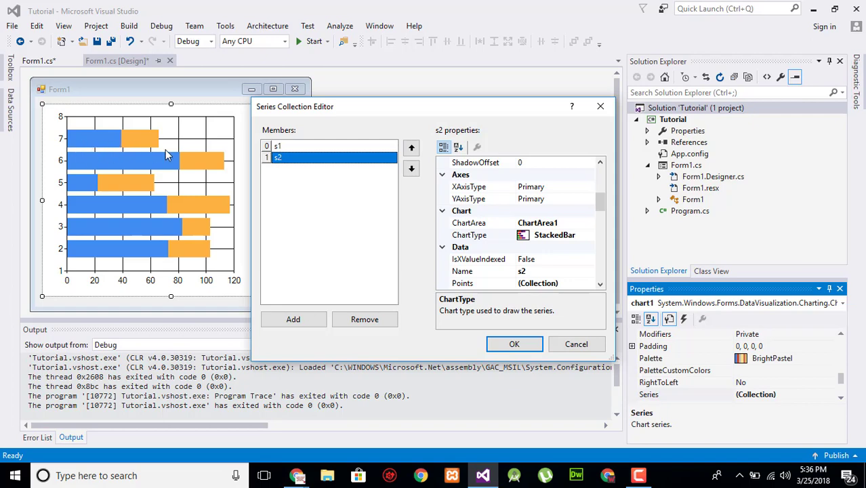
mouse_move(224, 187)
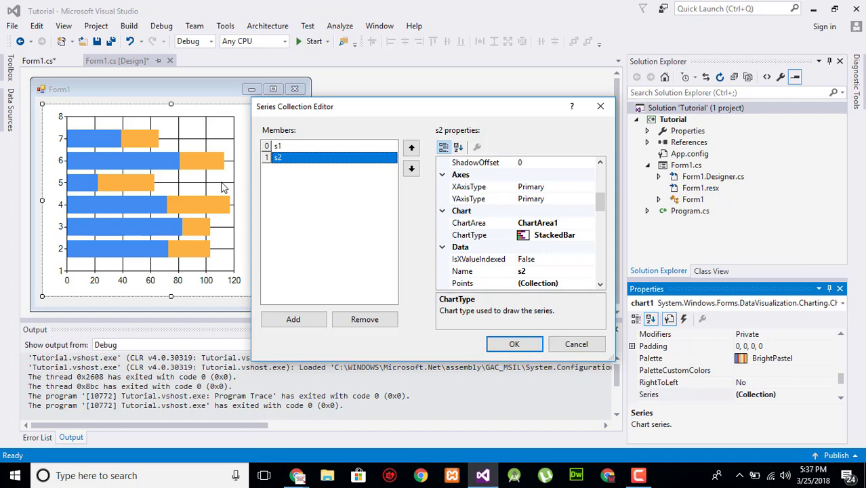
mouse_move(69, 140)
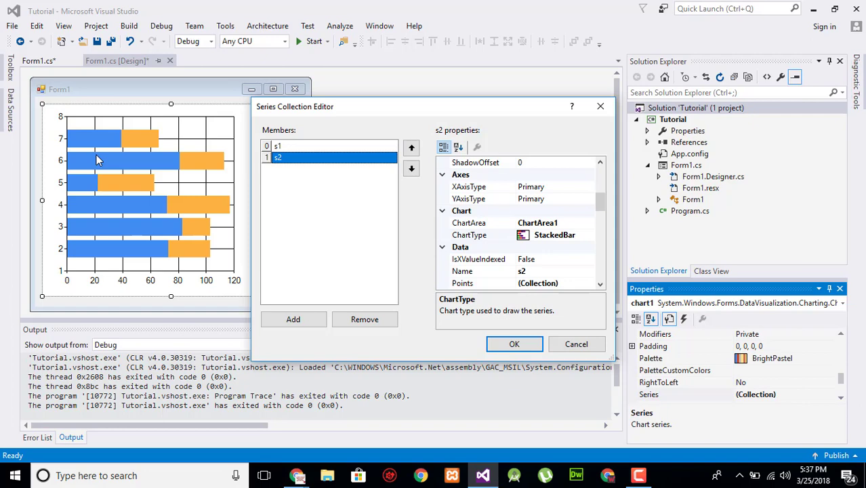
mouse_move(170, 187)
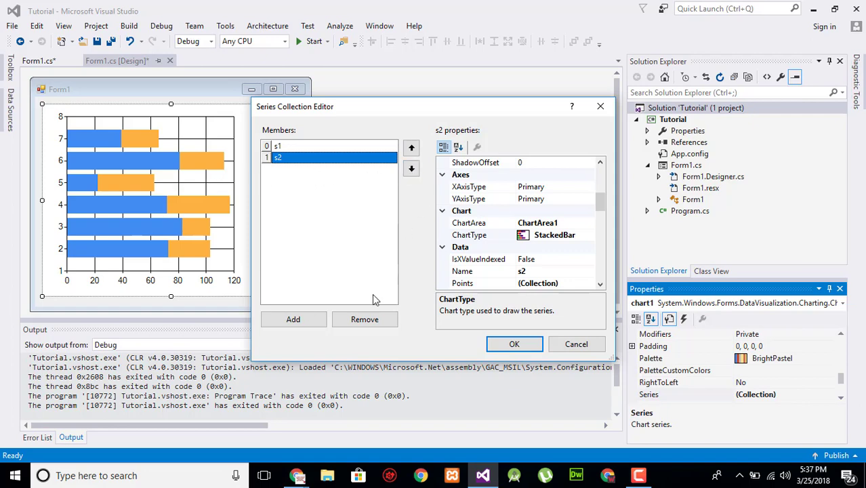
Add a third StackedBar series, s3, and confirm the Series Collection Editor
left_click(293, 319)
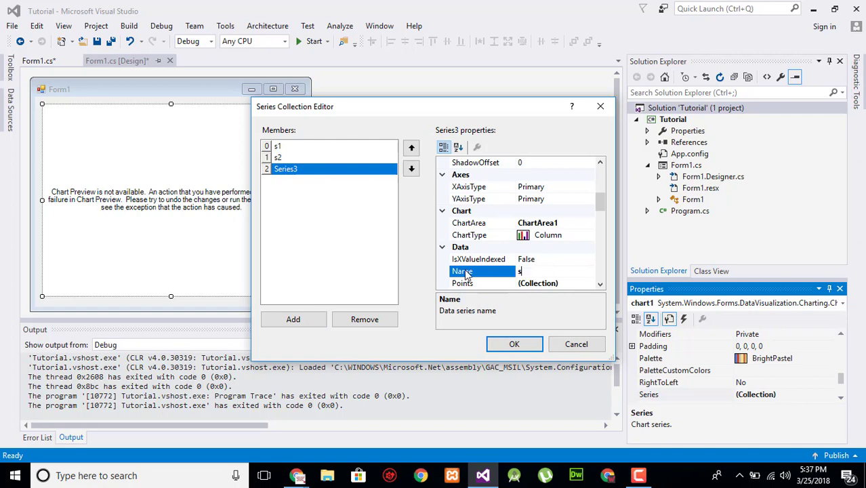
left_click(588, 234)
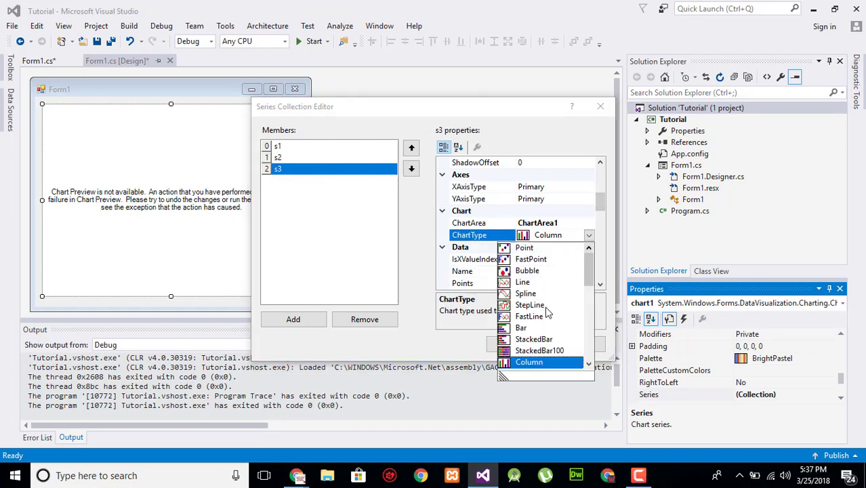
left_click(533, 339)
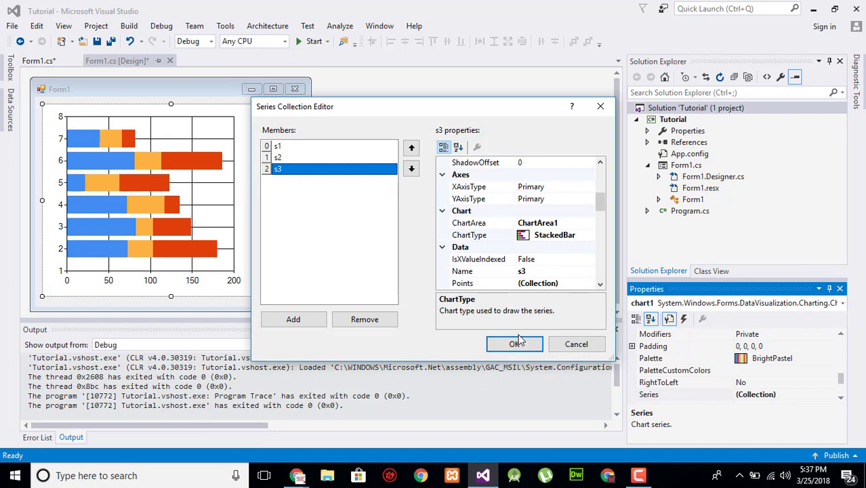
left_click(515, 344)
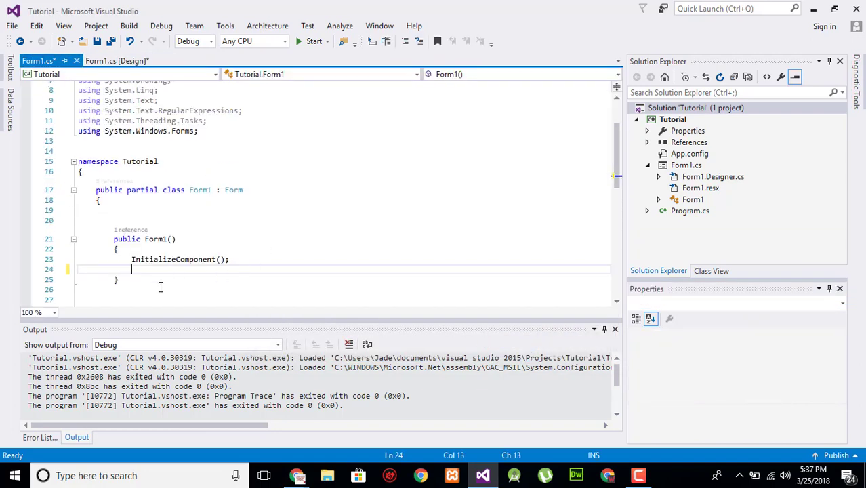
Type chart1.Titles.Add("Stacked BAR Chart !"); after InitializeComponent, fixing a stray letter
type("chart1.ti")
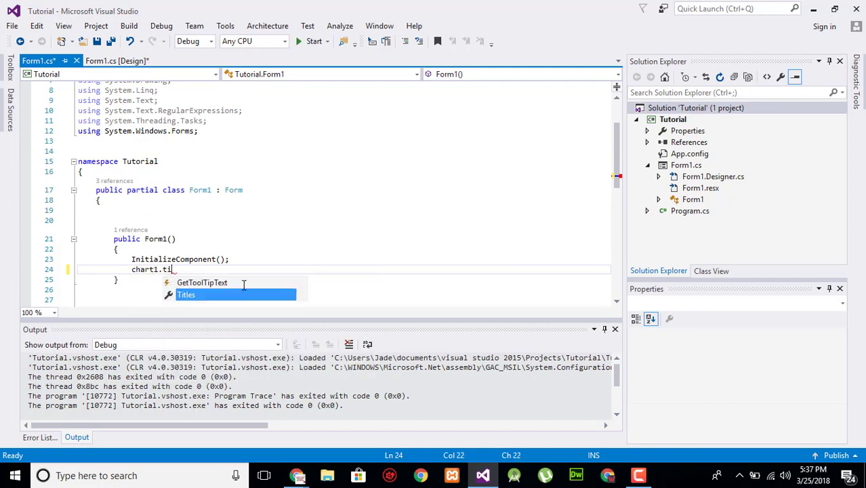
type("Titles.Add(\"St")
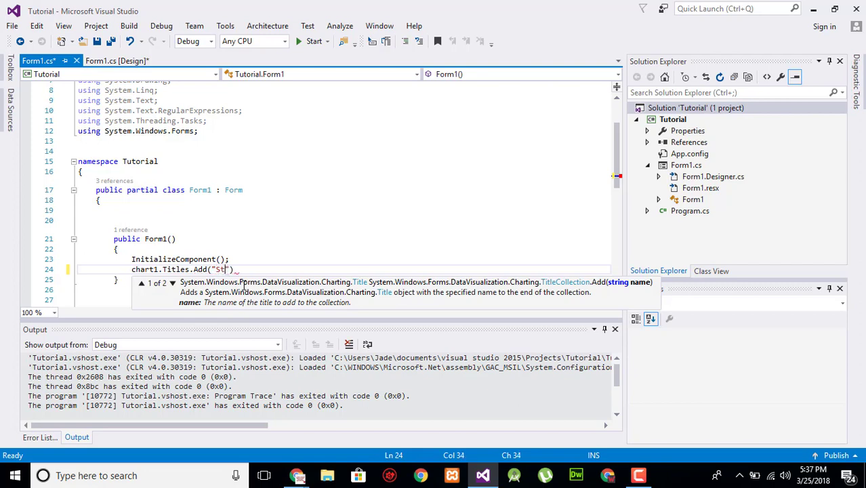
type("acked B")
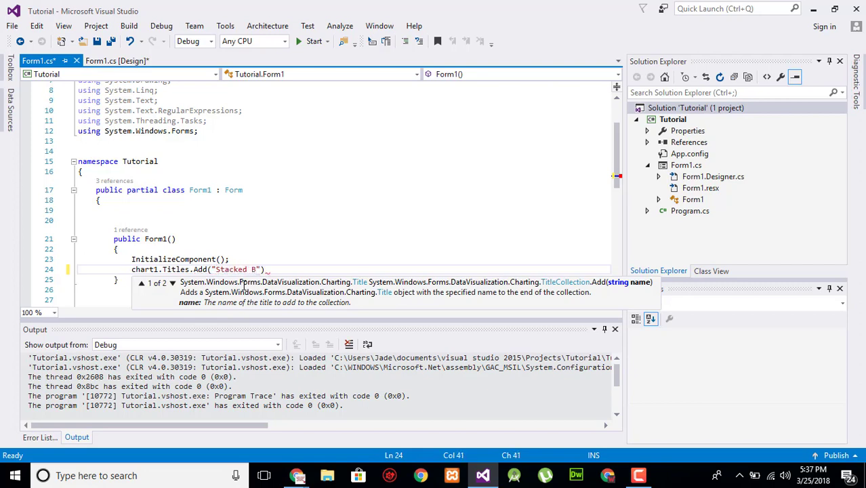
type("AR c")
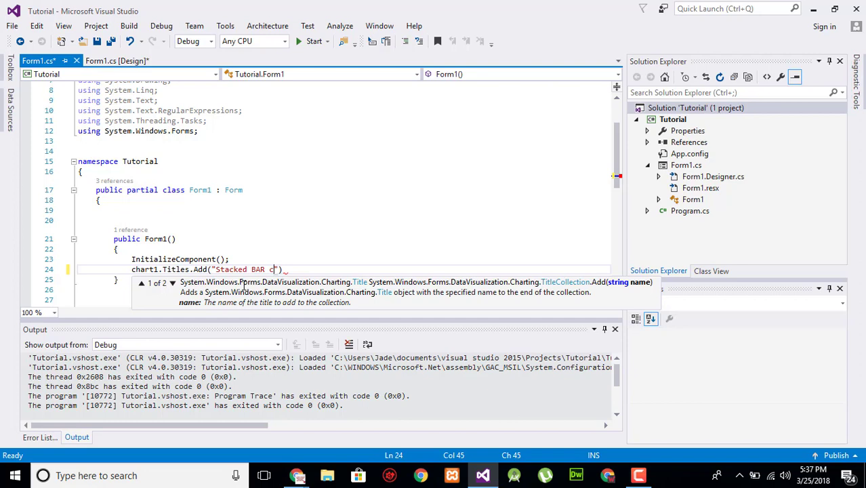
key("Backspace")
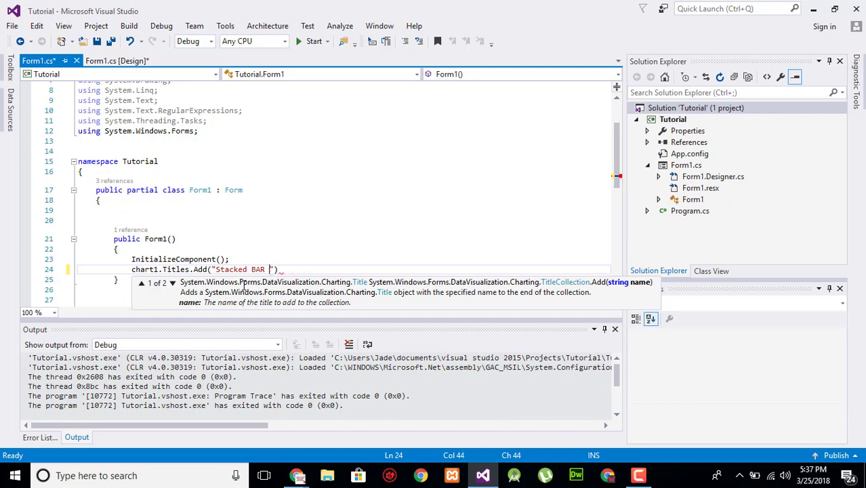
type("Chart")
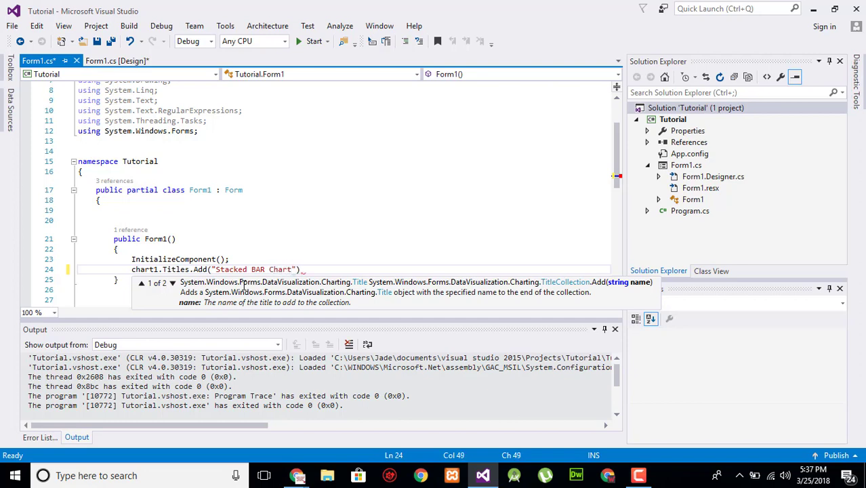
type(";")
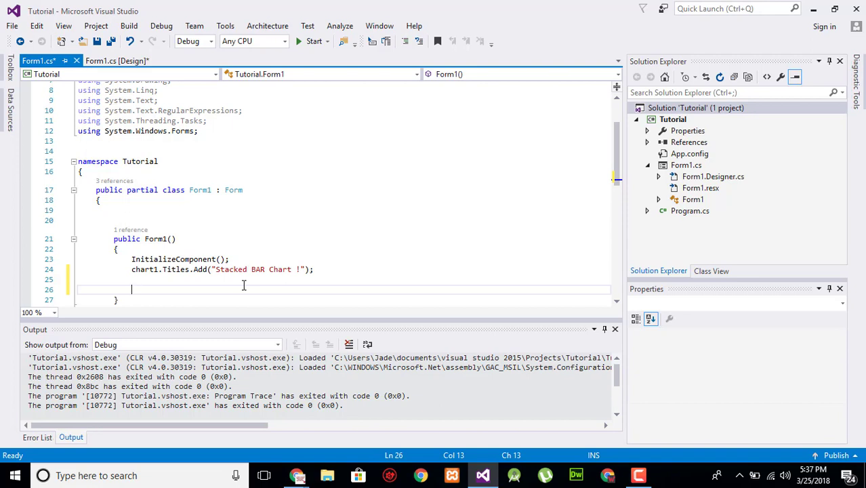
Begin the Day 1 statement with chart1.Series["s1"]
type("c")
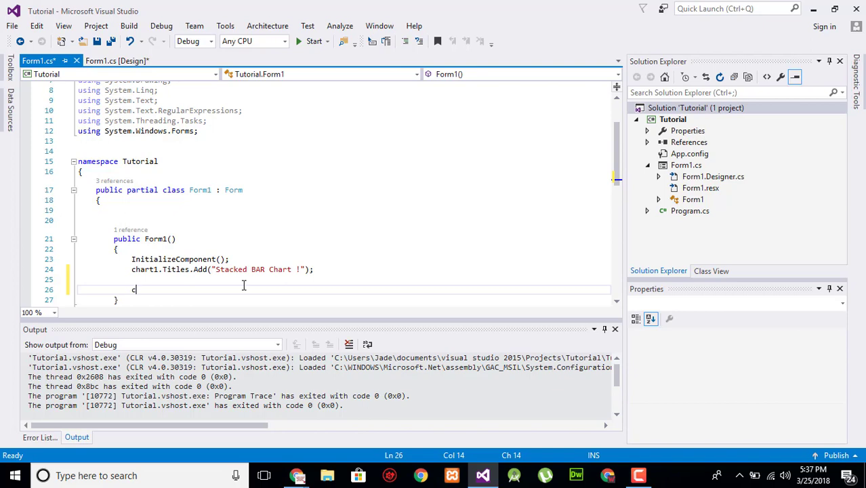
type("chart1.s")
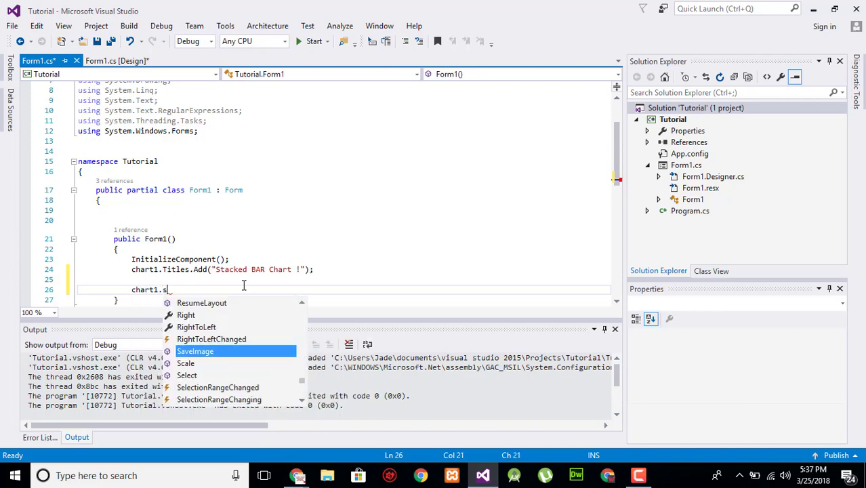
type("elect")
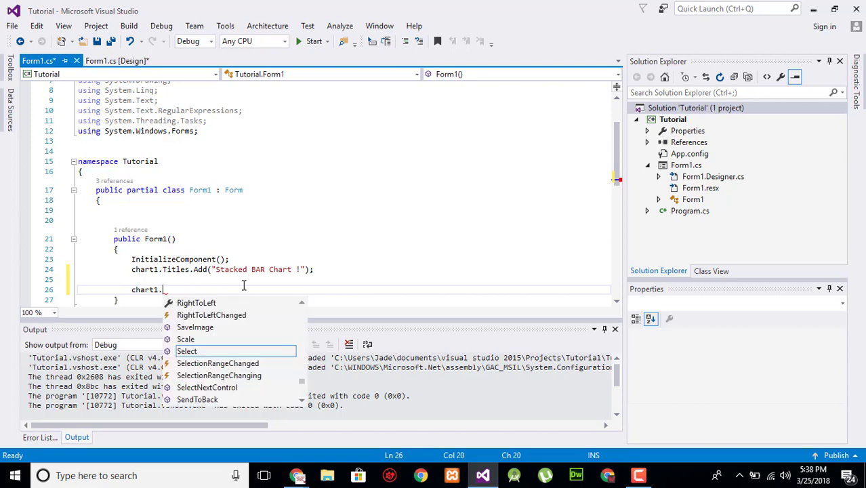
type("ser")
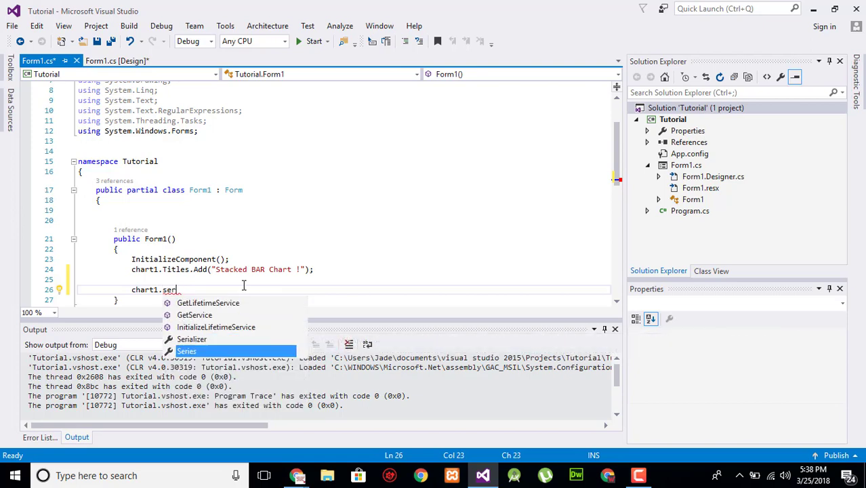
type("Series[]")
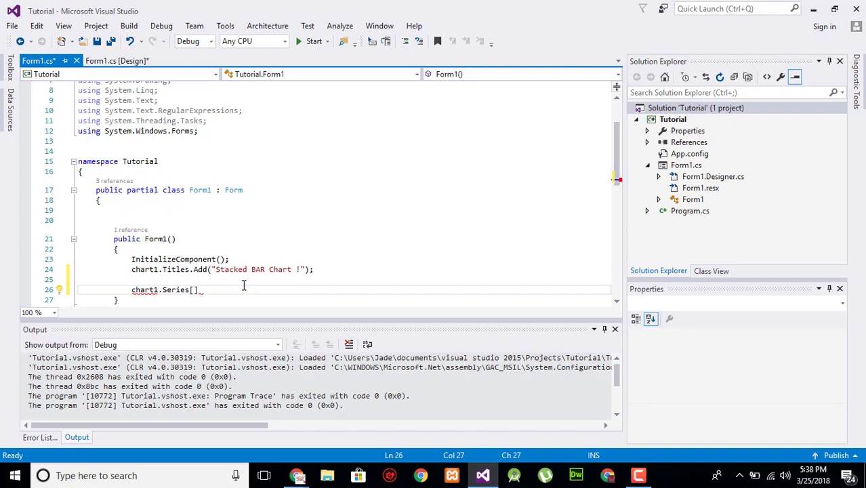
type("'")
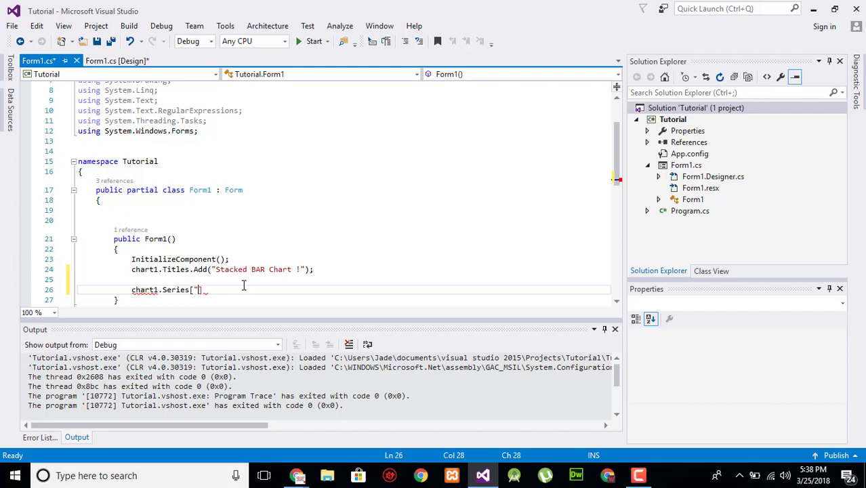
type("s1\"")
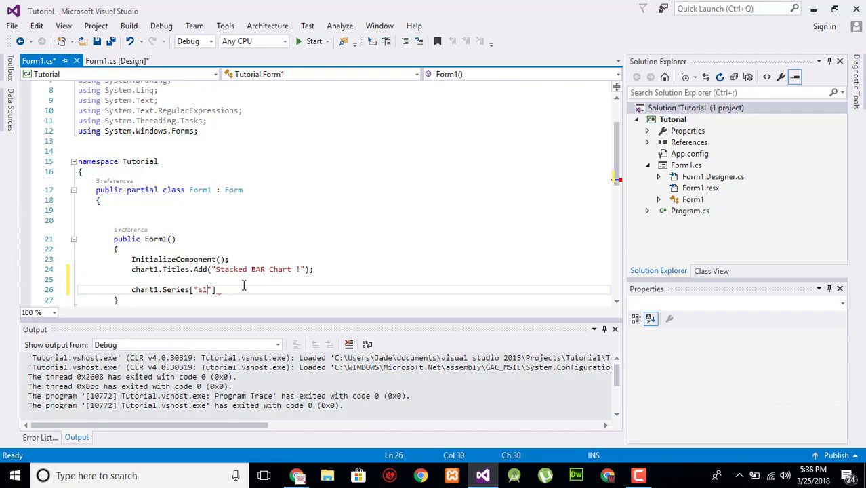
type(".")
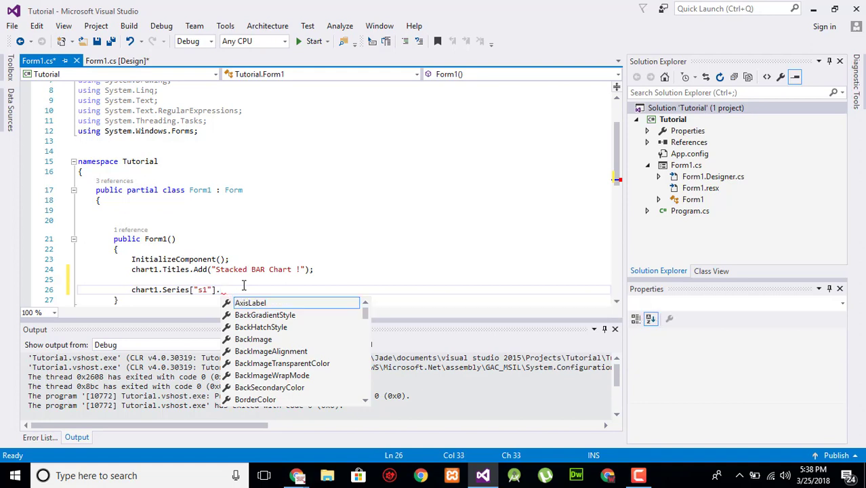
Finish the s1 line with .Points.AddXY("Day 1", "5");
type("Points.ad")
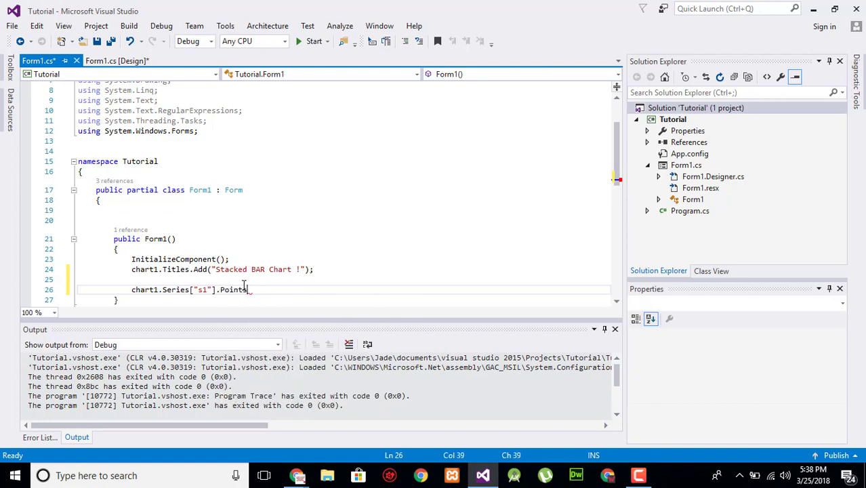
type("AddXY")
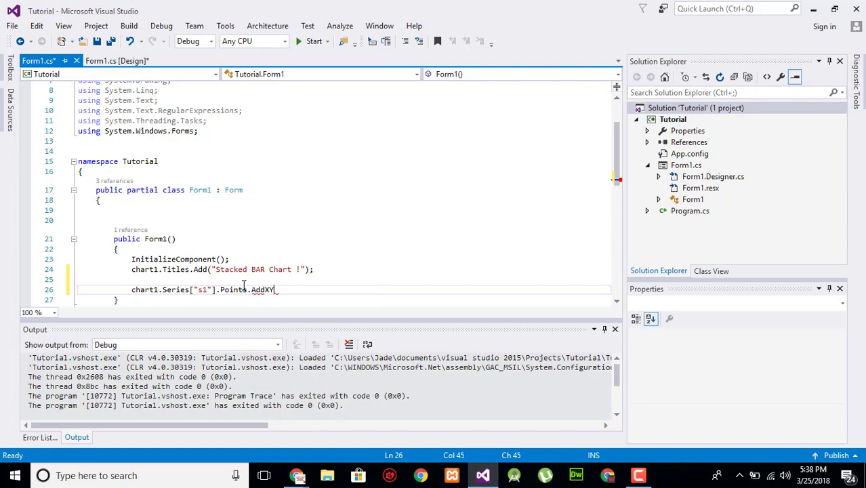
type("(")
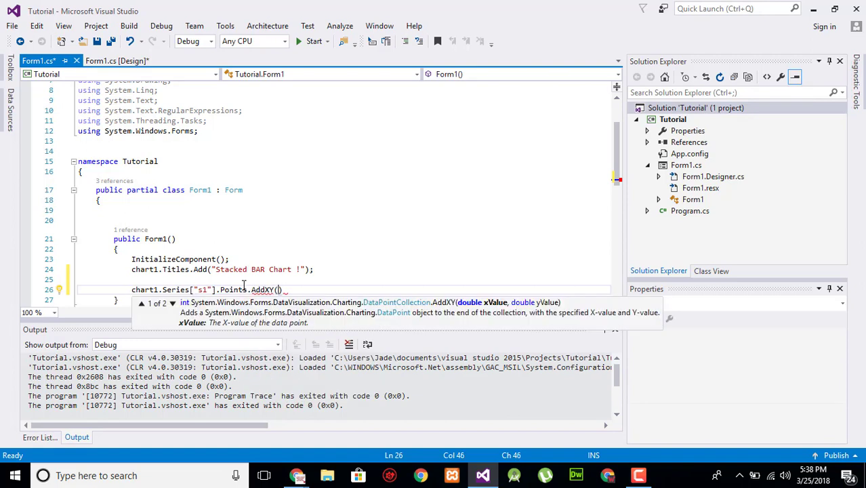
type("''")
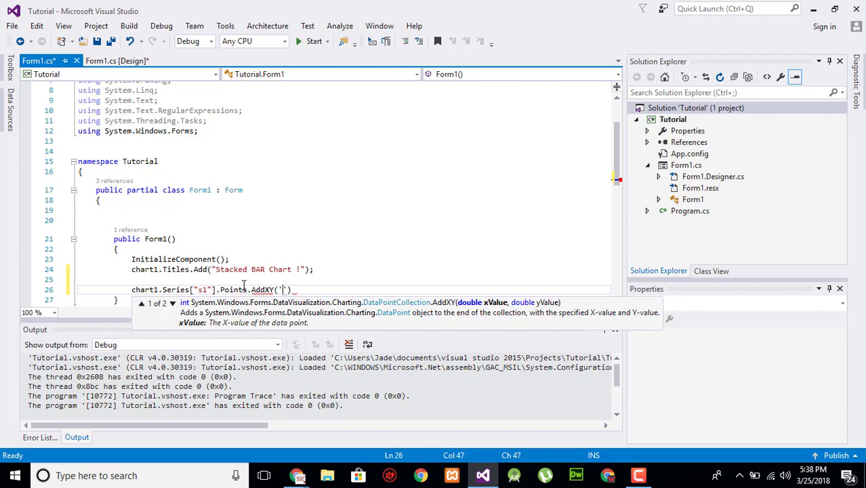
type("D")
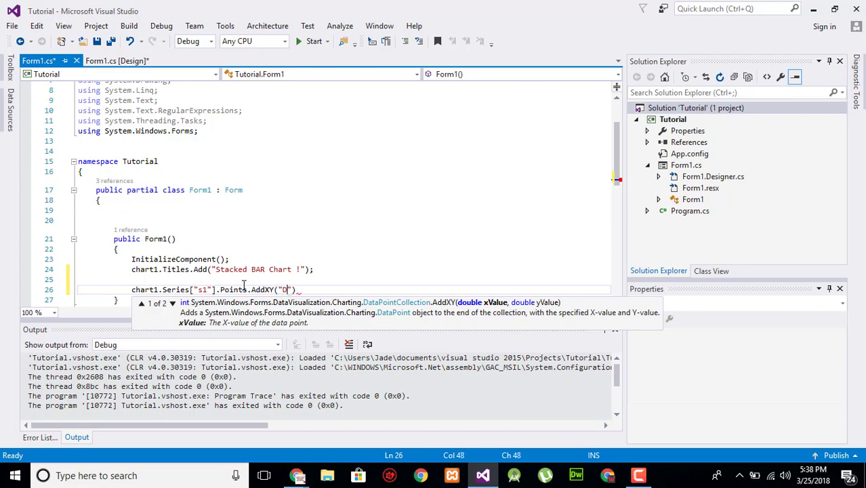
type("ay 1\",")
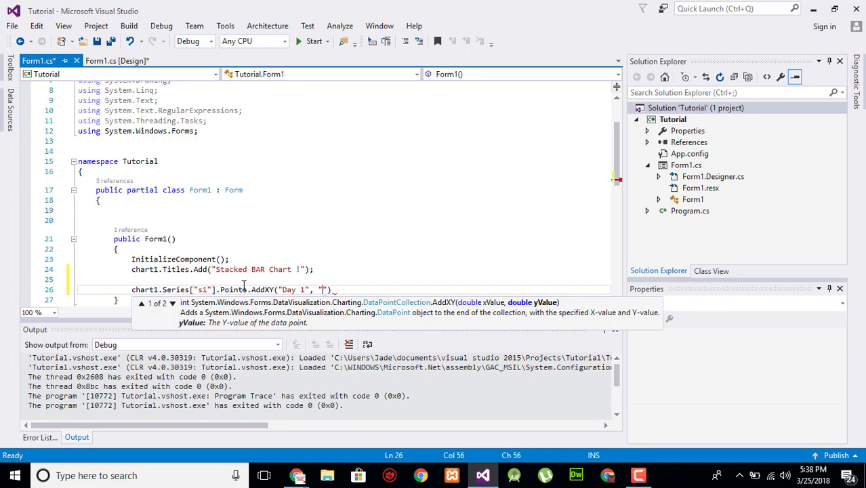
type("5")
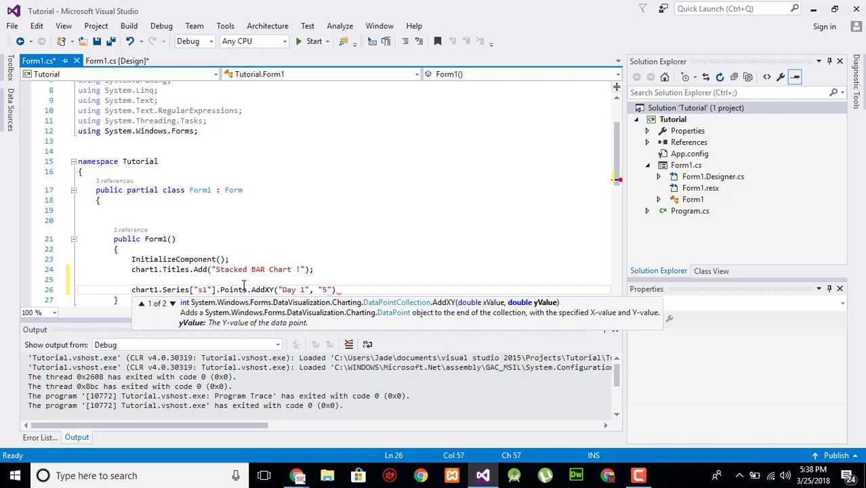
type(");")
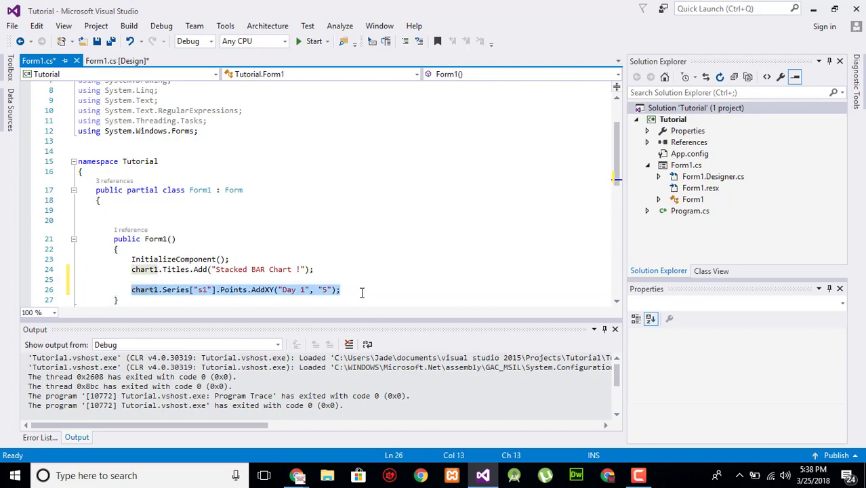
Duplicate the line for s2 (10) and s3 (15), then build and run
type("chart1.Series[\"s1\"].Points.AddXY(\"Day 1\", \"5\");")
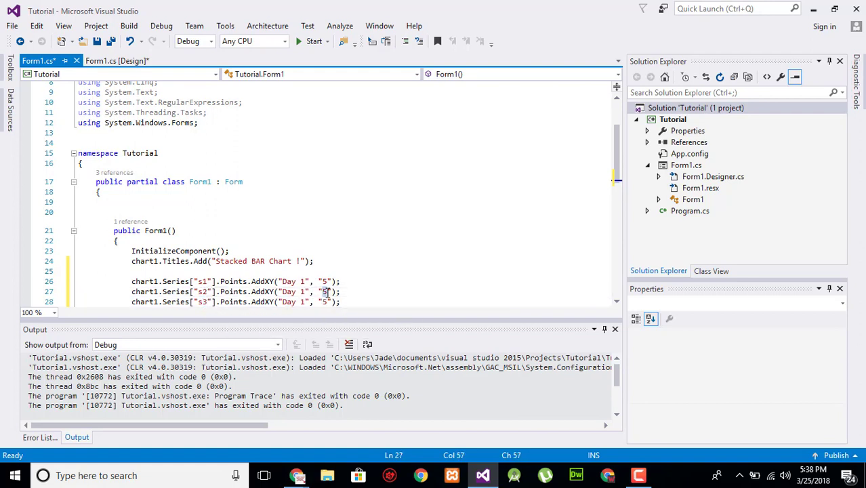
type("0")
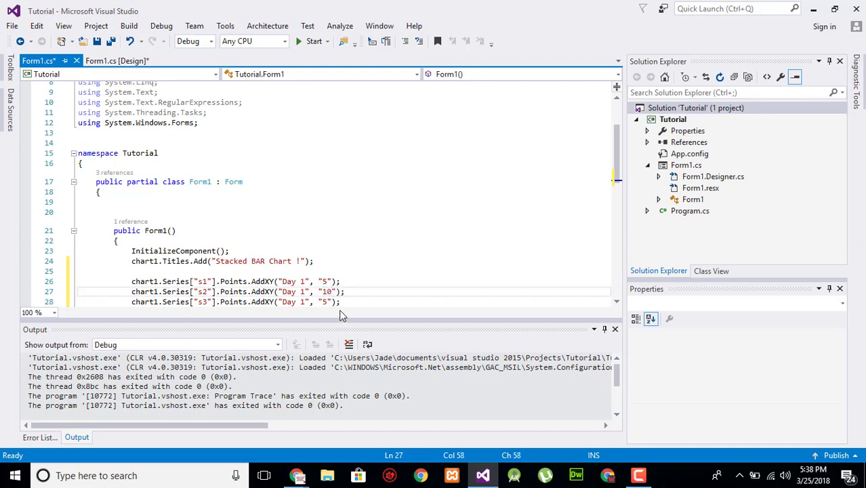
type("1")
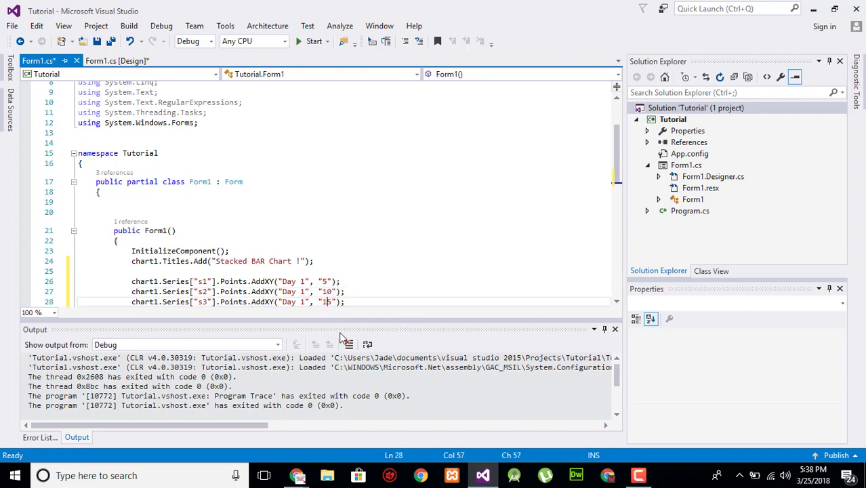
left_click(313, 41)
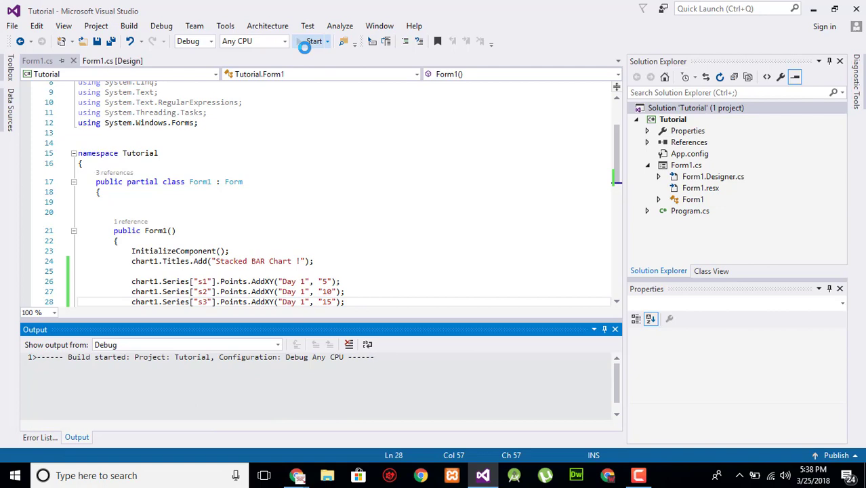
left_click(313, 41)
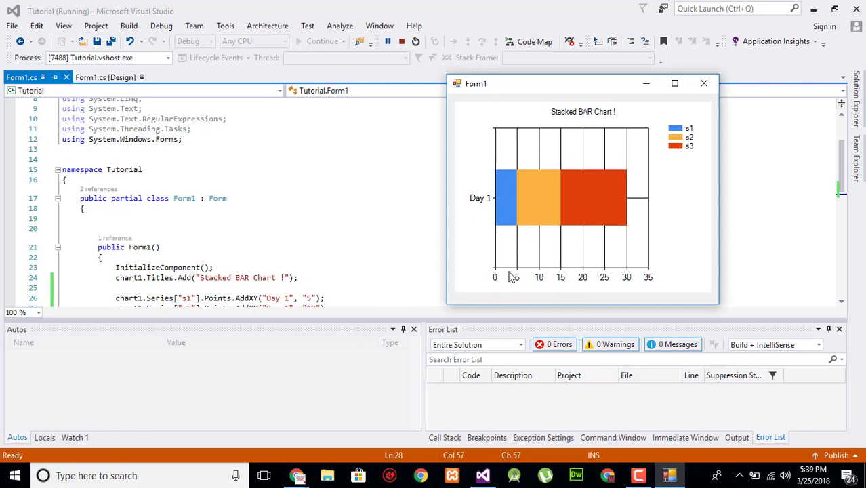
mouse_move(690, 156)
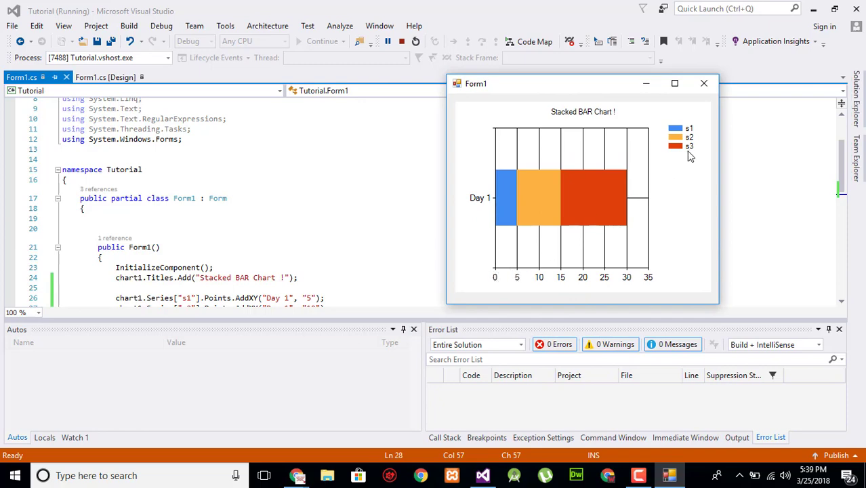
mouse_move(516, 282)
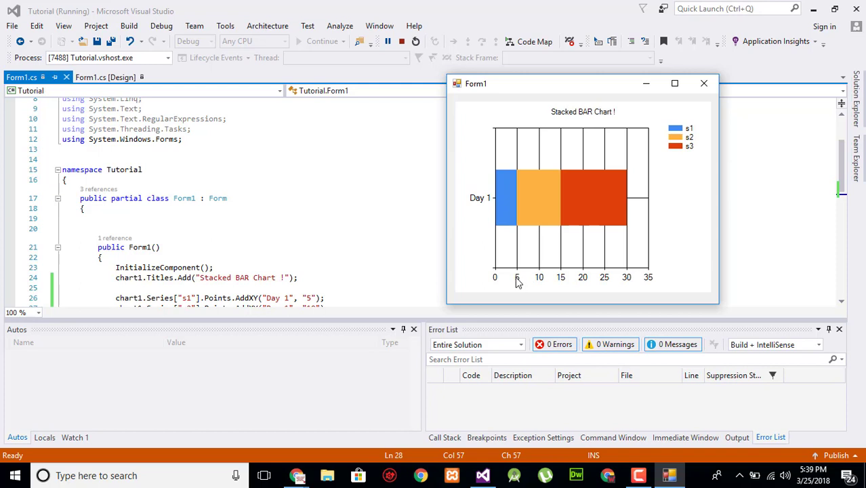
mouse_move(563, 276)
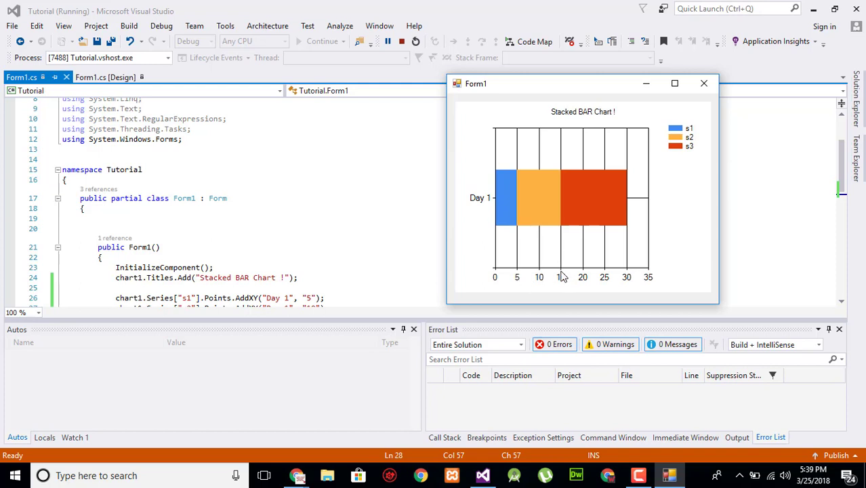
mouse_move(669, 190)
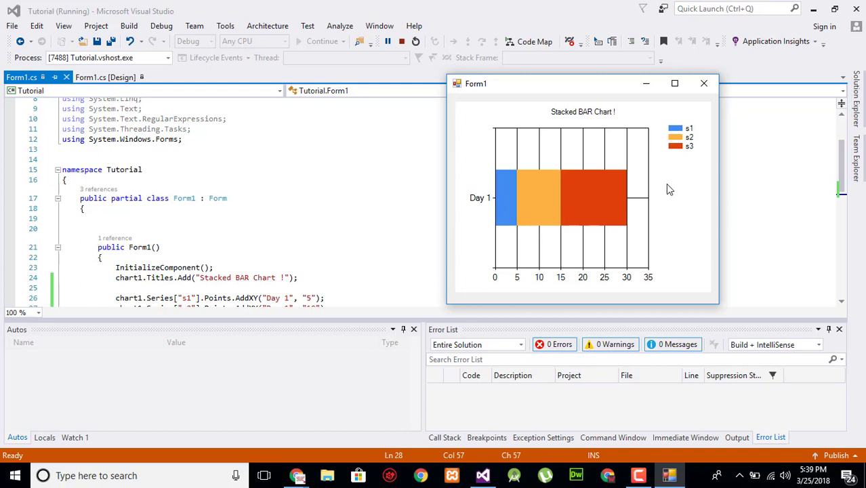
mouse_move(629, 283)
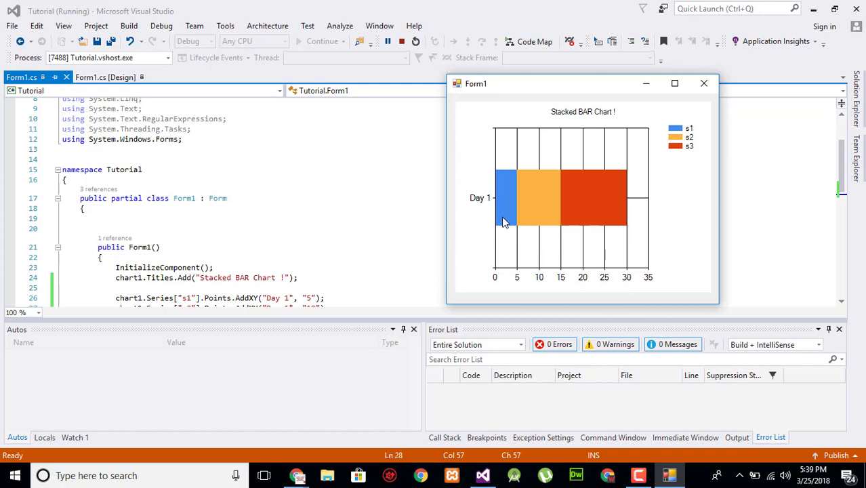
mouse_move(540, 216)
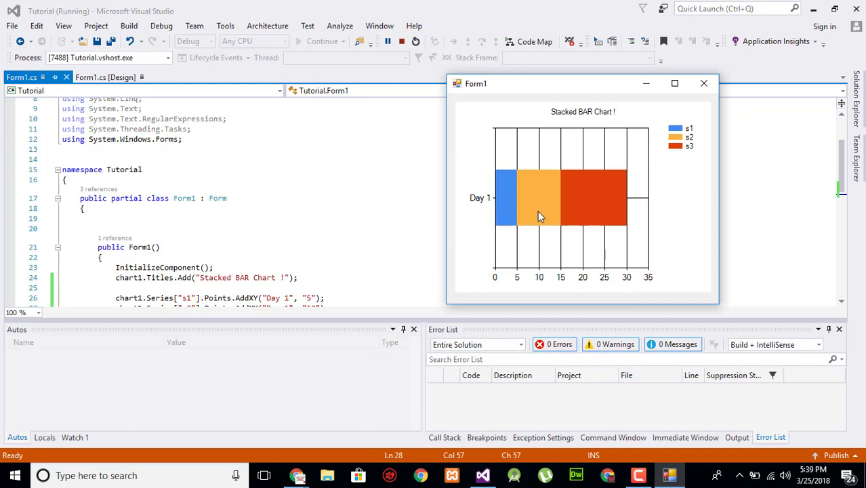
mouse_move(550, 244)
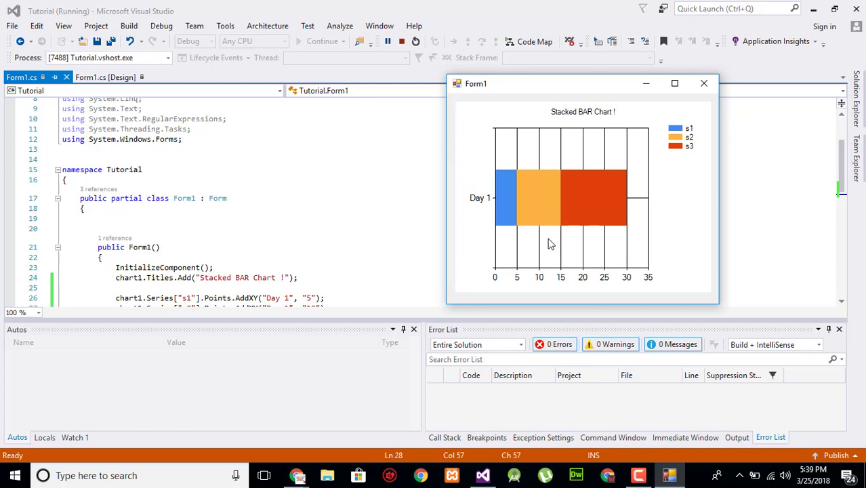
mouse_move(554, 202)
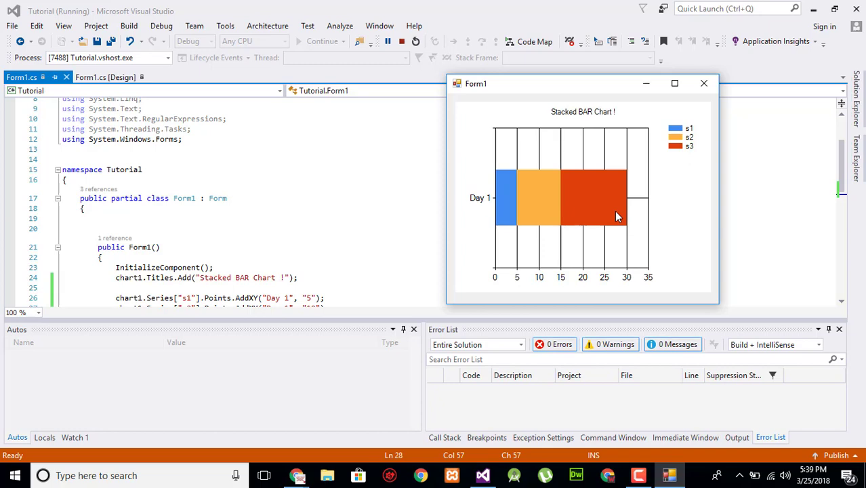
mouse_move(568, 282)
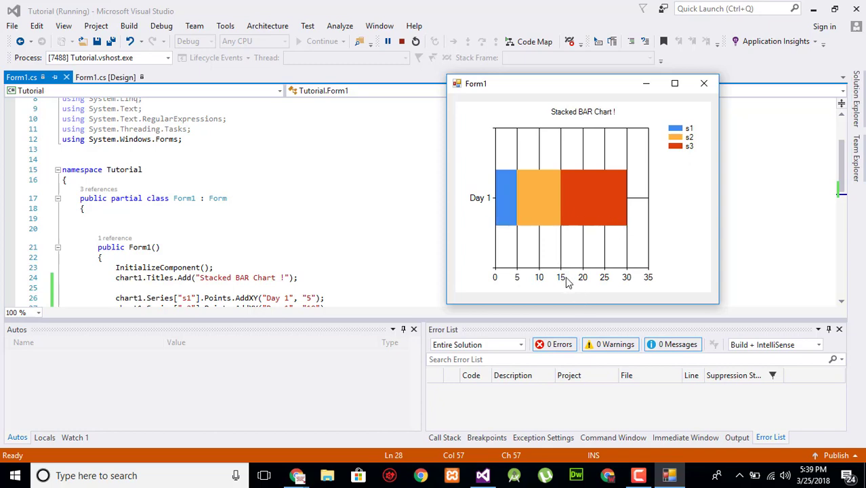
mouse_move(571, 283)
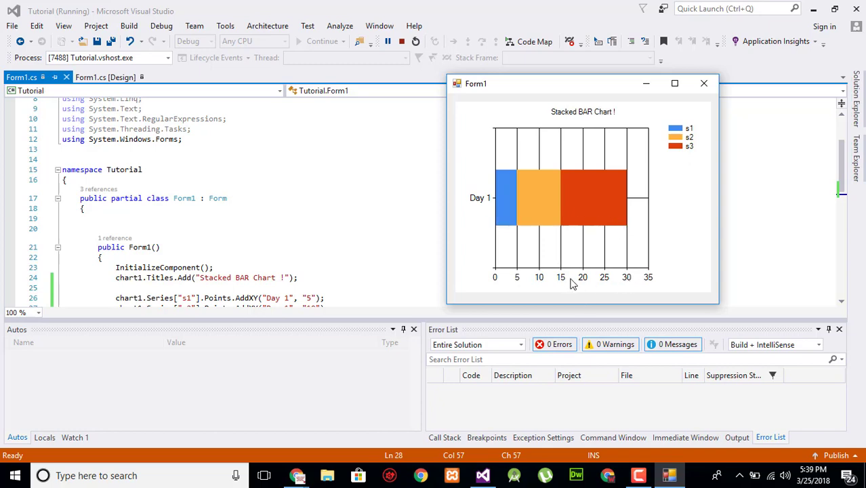
mouse_move(519, 284)
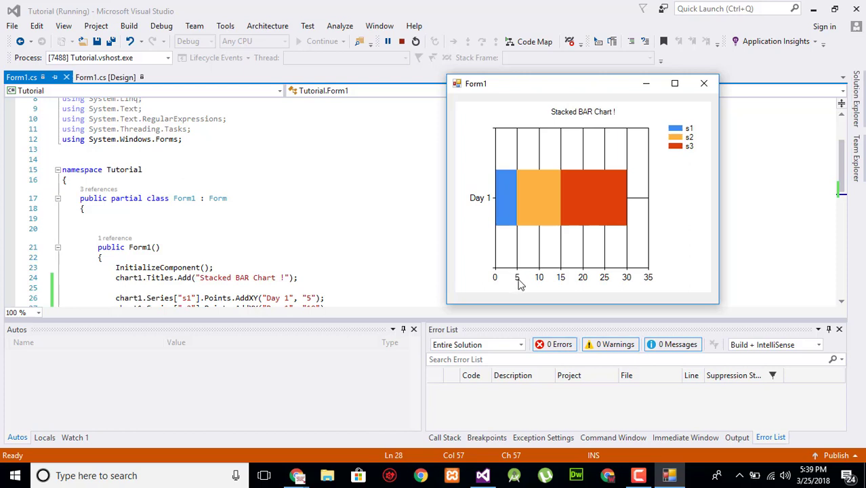
mouse_move(518, 283)
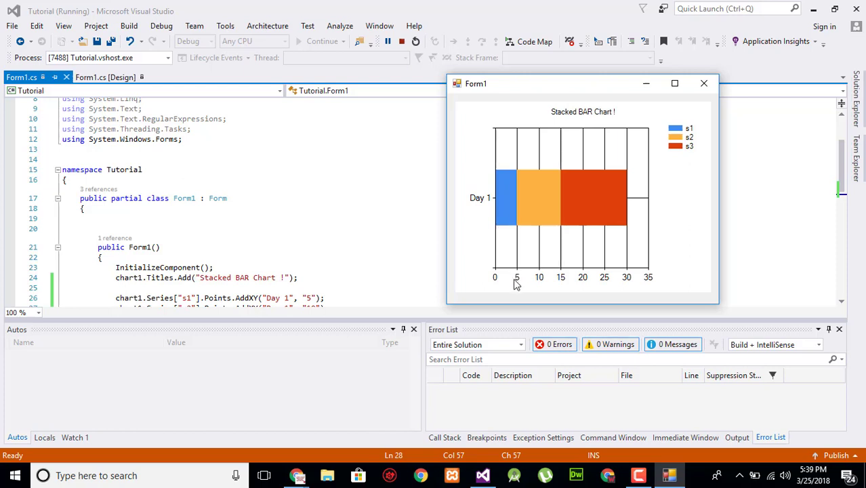
mouse_move(703, 84)
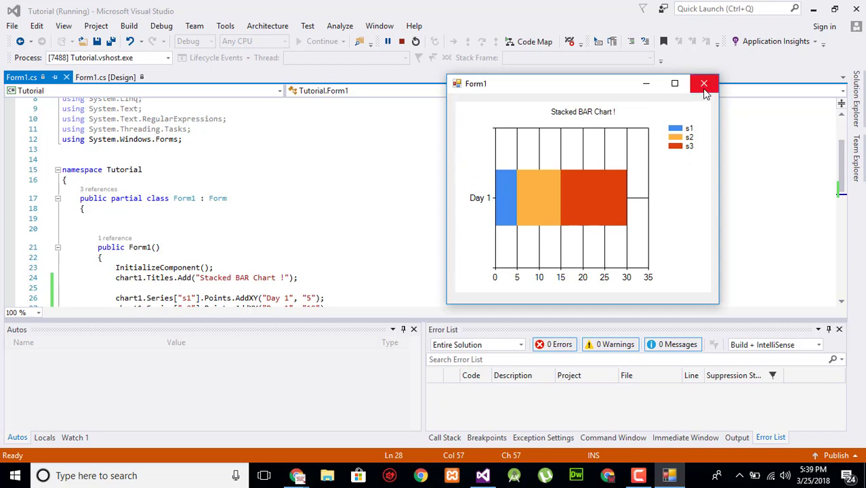
Close the running chart form window
left_click(703, 83)
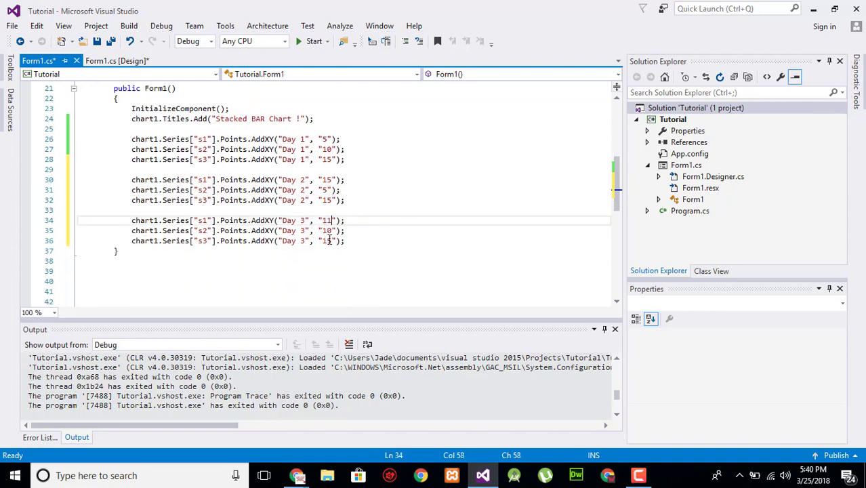
mouse_move(327, 230)
type("4")
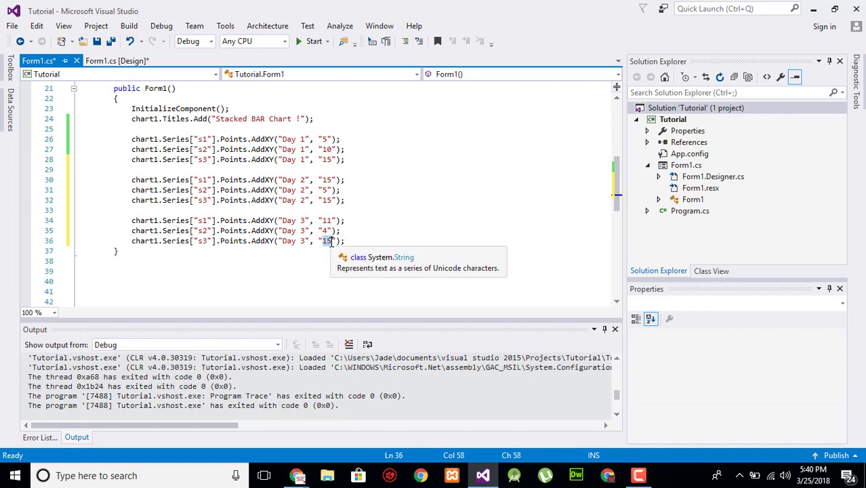
Build and run the app to view the Day 1–3 stacked bars
left_click(314, 41)
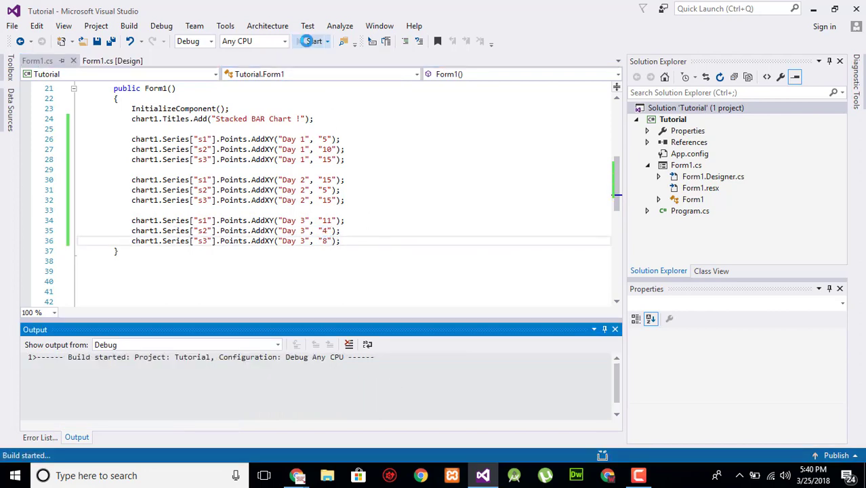
left_click(310, 41)
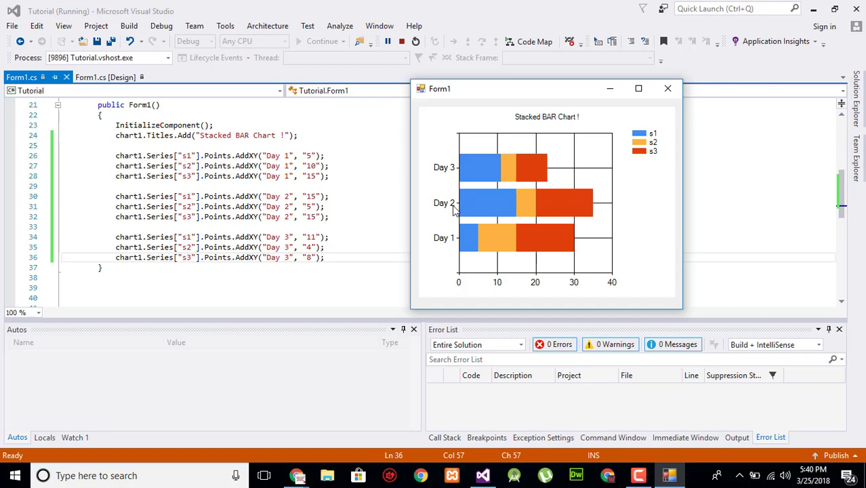
mouse_move(463, 175)
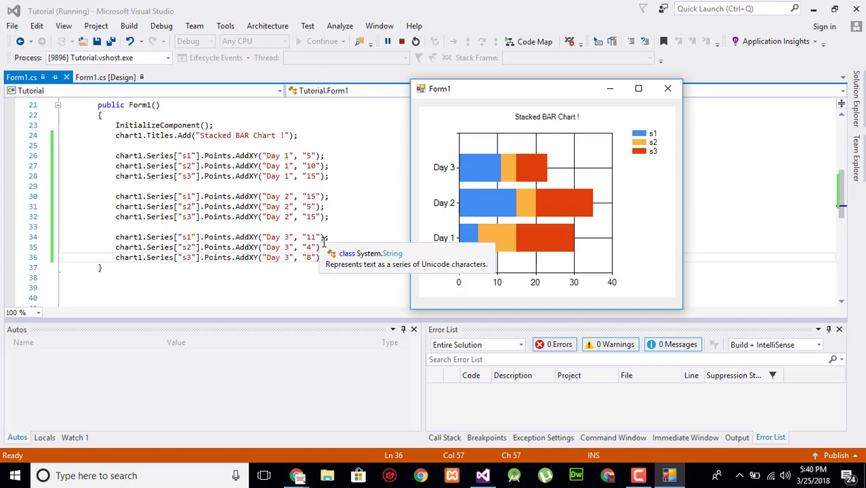
mouse_move(351, 231)
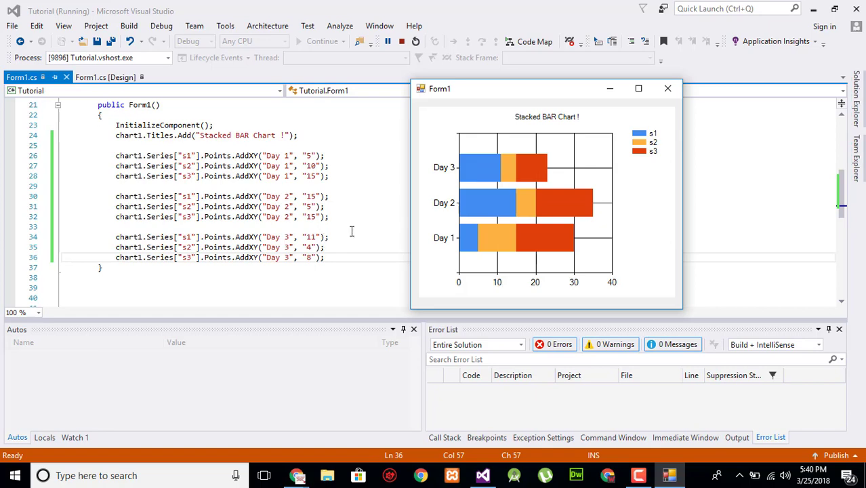
mouse_move(574, 283)
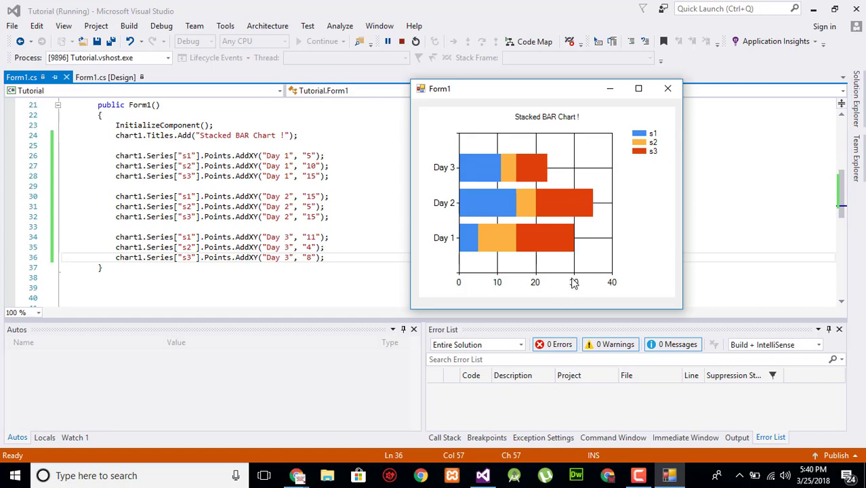
mouse_move(731, 301)
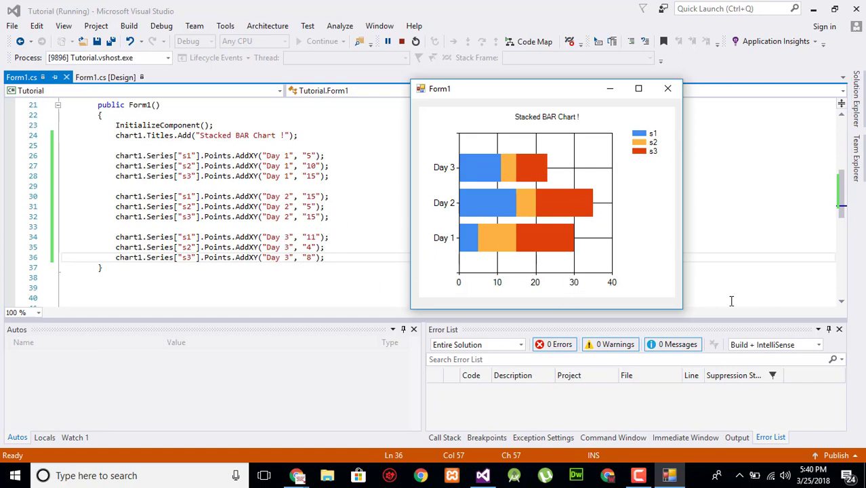
mouse_move(575, 284)
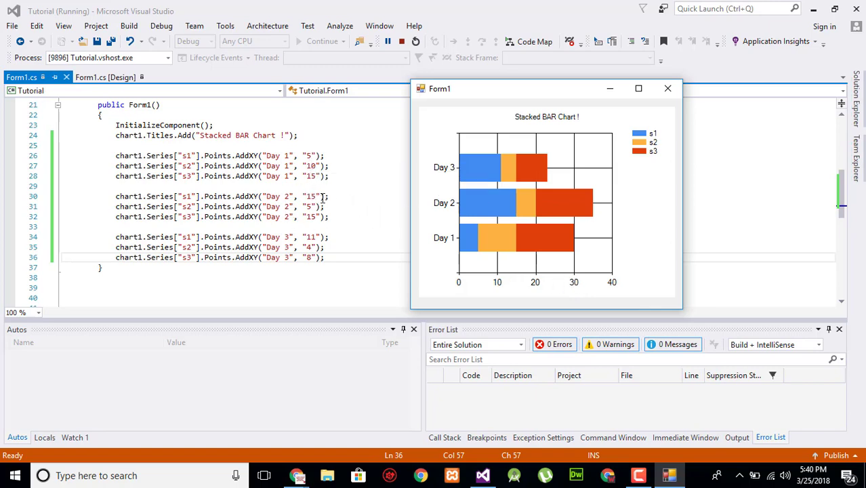
mouse_move(590, 200)
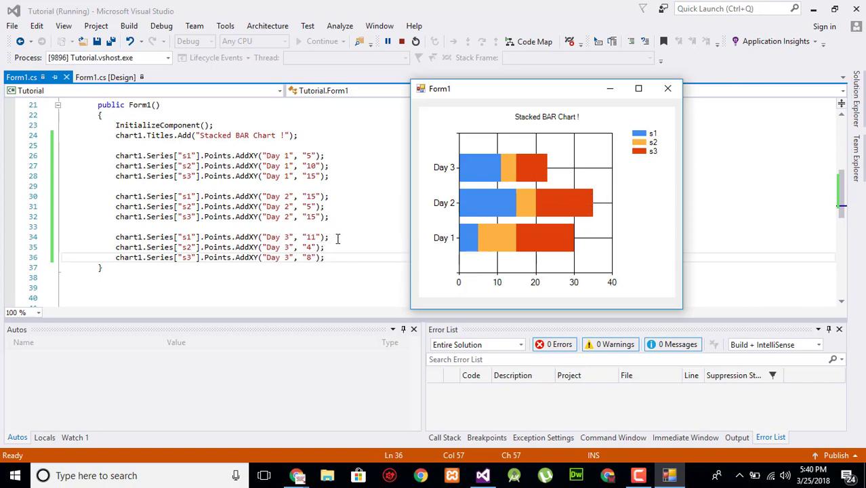
mouse_move(311, 237)
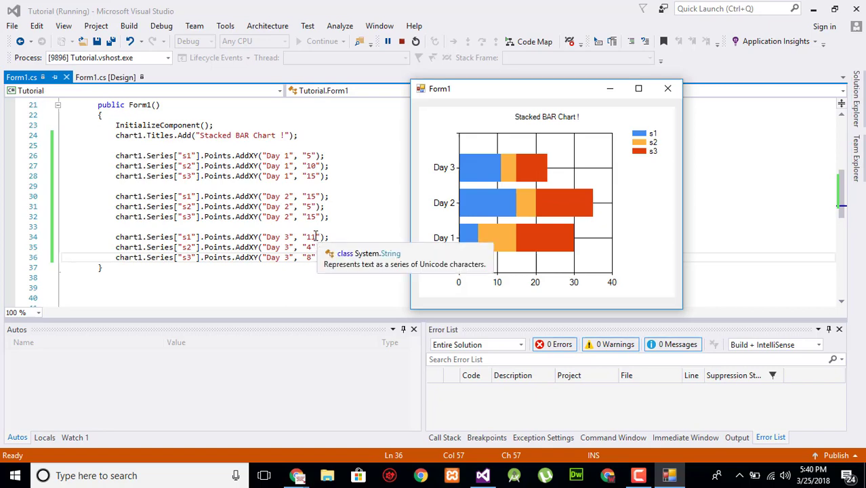
mouse_move(559, 174)
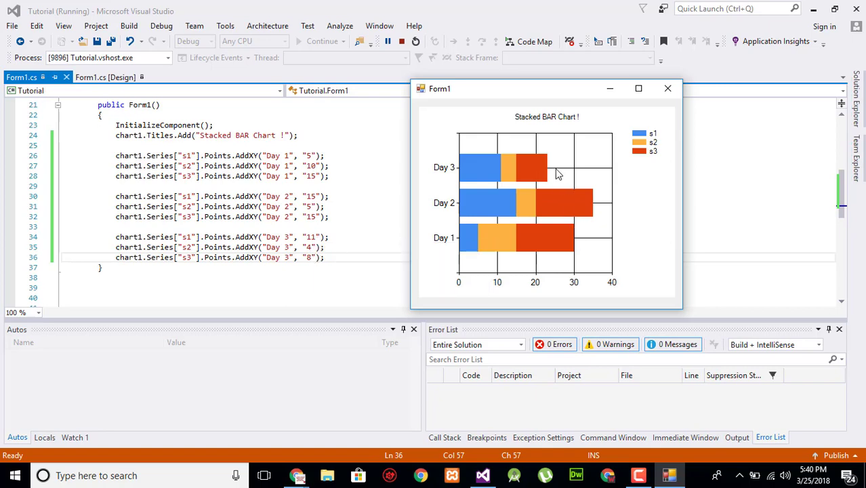
mouse_move(548, 279)
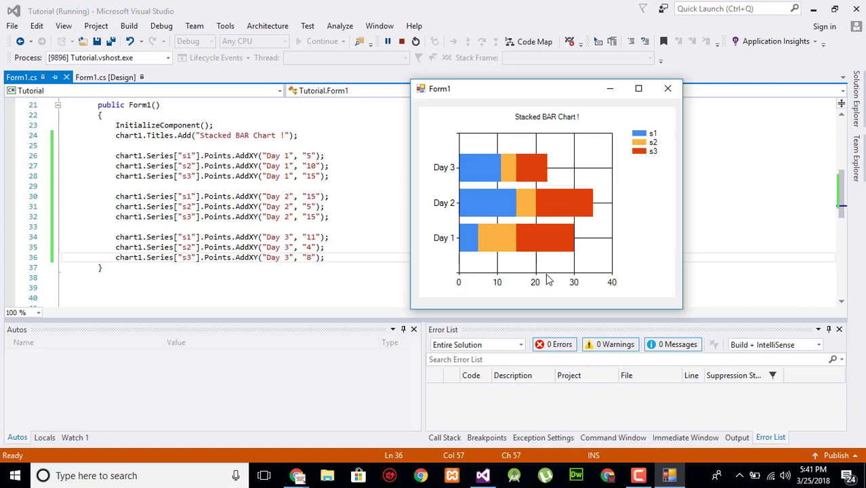
mouse_move(654, 151)
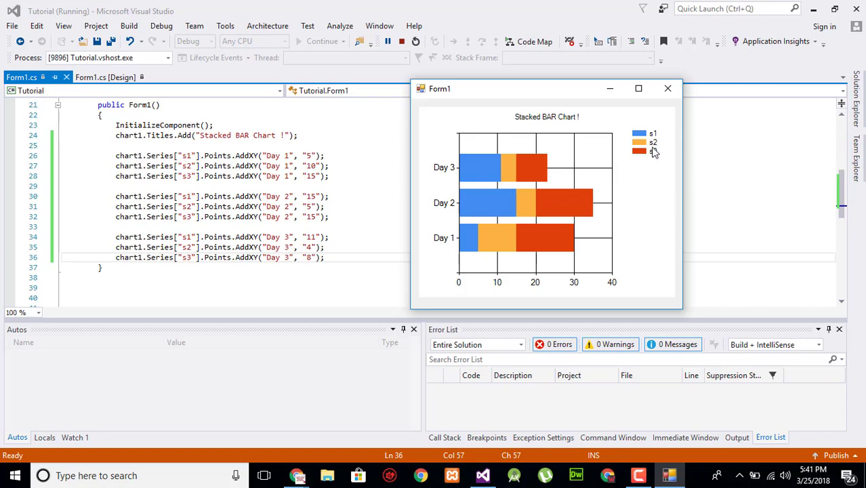
mouse_move(467, 180)
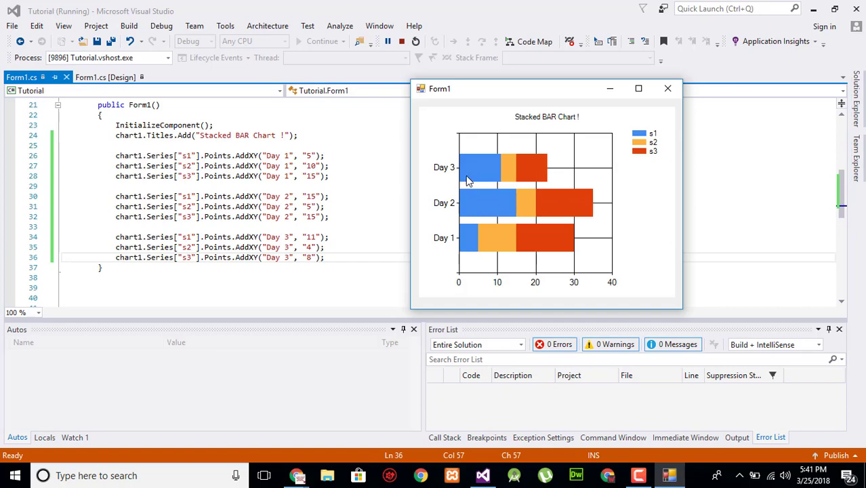
mouse_move(494, 183)
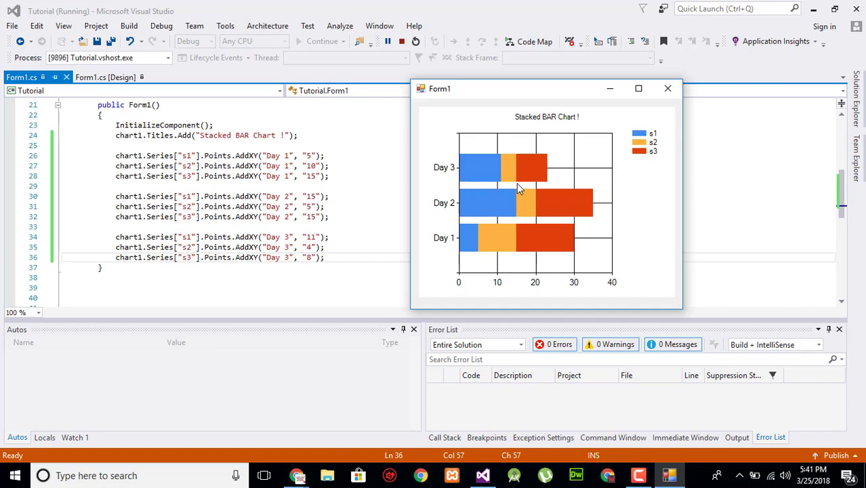
mouse_move(489, 187)
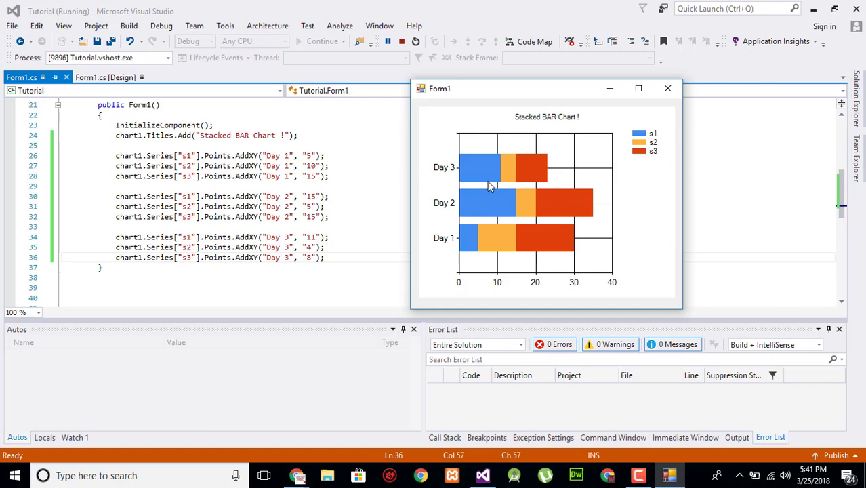